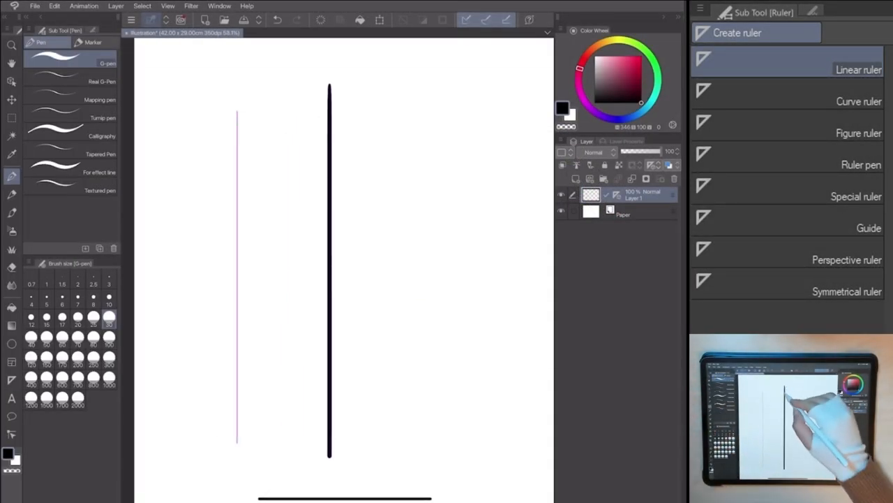
Step: Draw an ellipse figure ruler, skew it with free transform and confirm with OK
{"action": "left_click", "coordinate": [858, 101]}
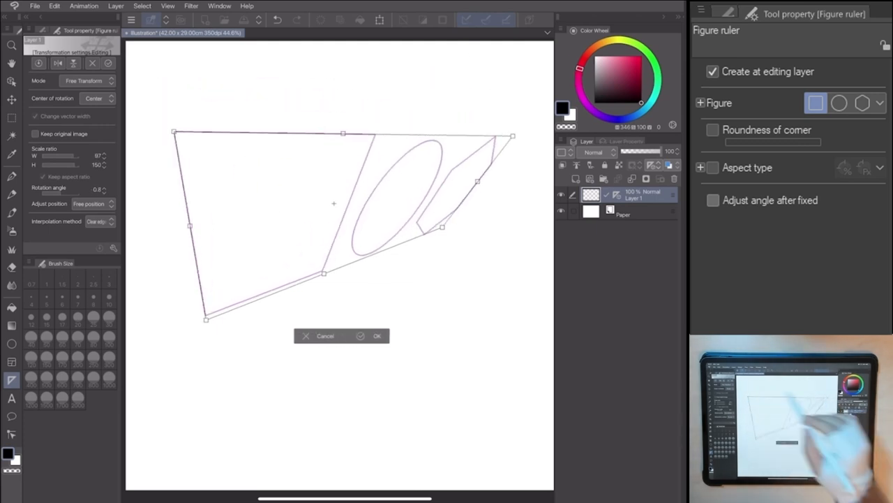
{"action": "left_click", "coordinate": [377, 335]}
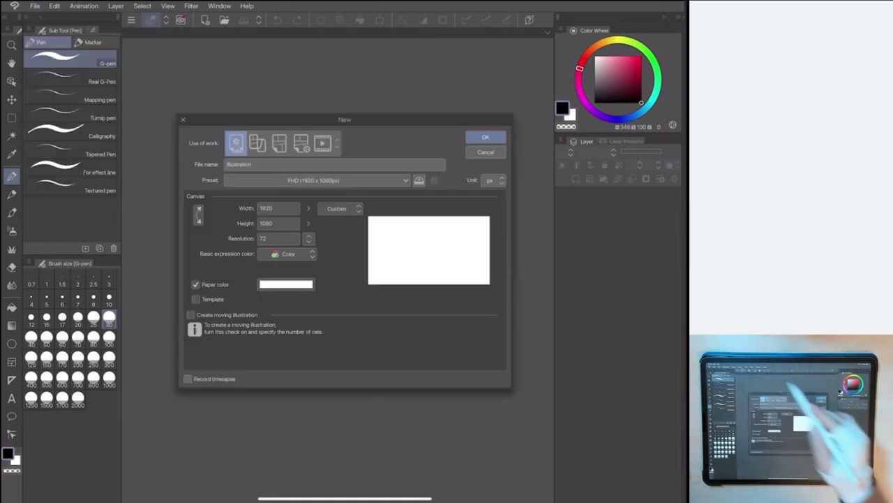
Step: Set up a custom 42 × 29.7 canvas at resolution 350 in the New dialog
{"action": "left_click", "coordinate": [494, 180]}
{"action": "type", "text": "29"}
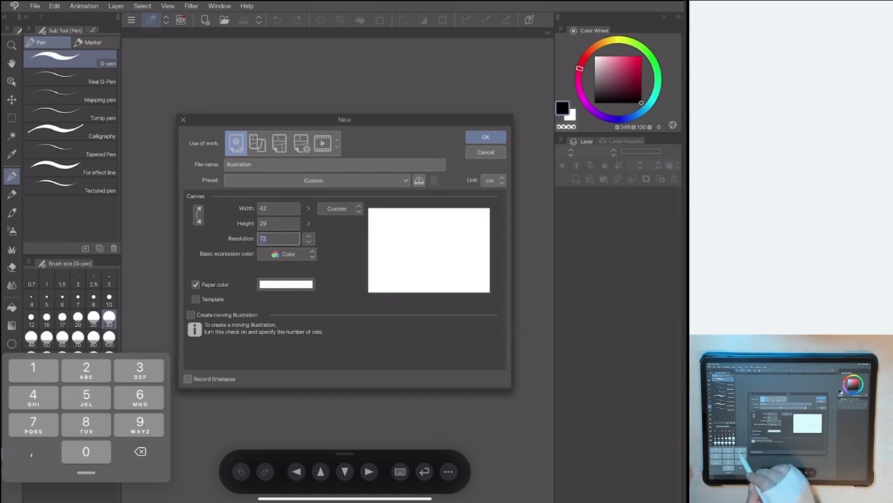
{"action": "type", "text": "350"}
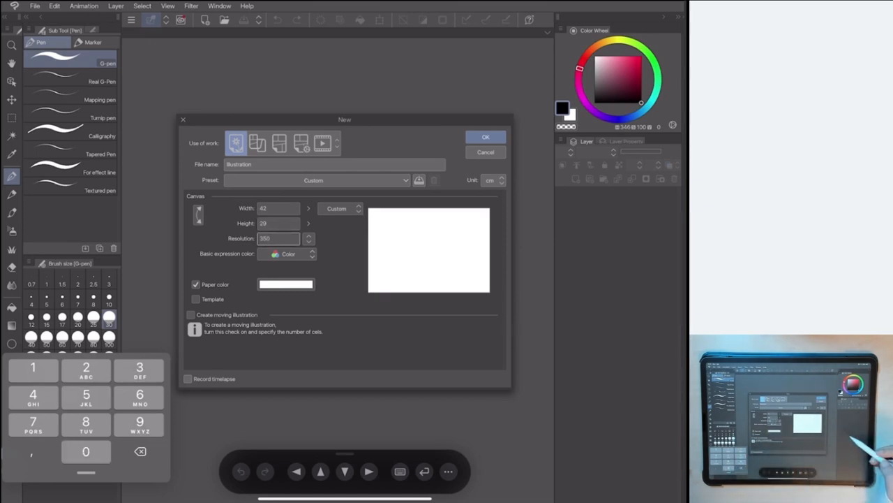
{"action": "left_click", "coordinate": [486, 137]}
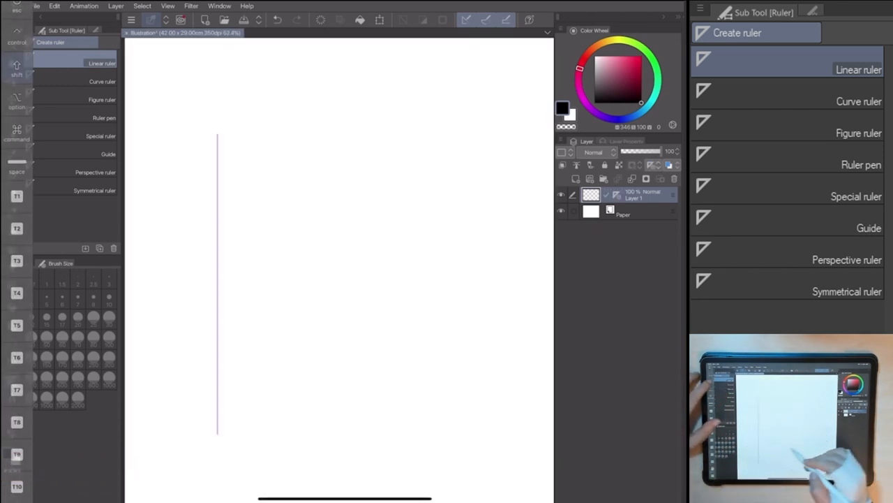
Step: Place a straight vertical linear ruler on the new blank canvas
{"action": "left_click_drag", "start_coordinate": [300, 112], "coordinate": [300, 447]}
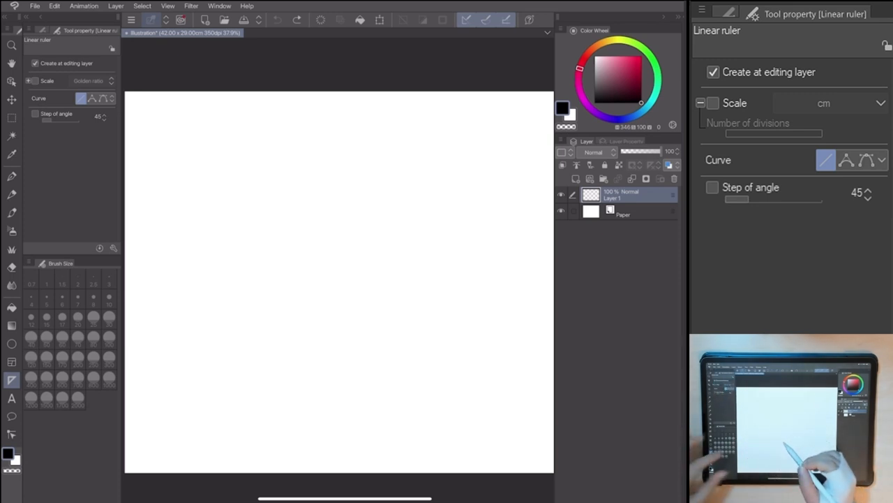
Step: Place two diagonal linear rulers across the canvas
{"action": "left_click_drag", "start_coordinate": [181, 256], "coordinate": [260, 222]}
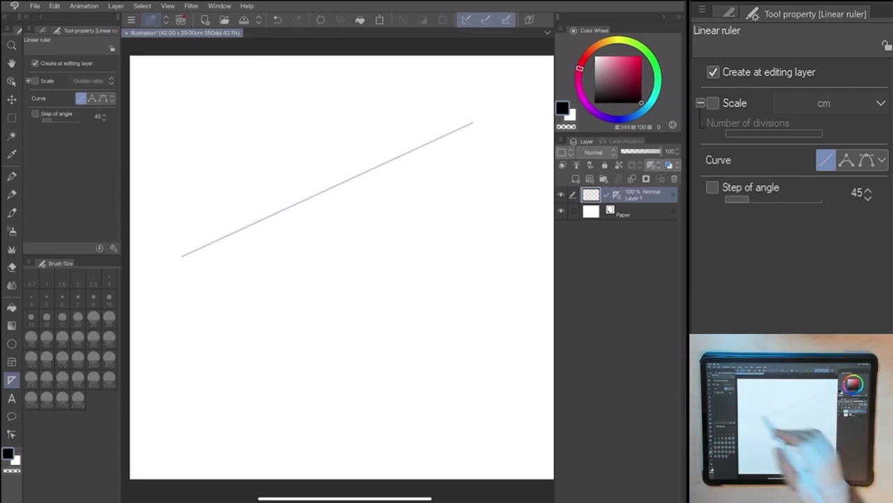
{"action": "left_click_drag", "start_coordinate": [182, 326], "coordinate": [411, 215]}
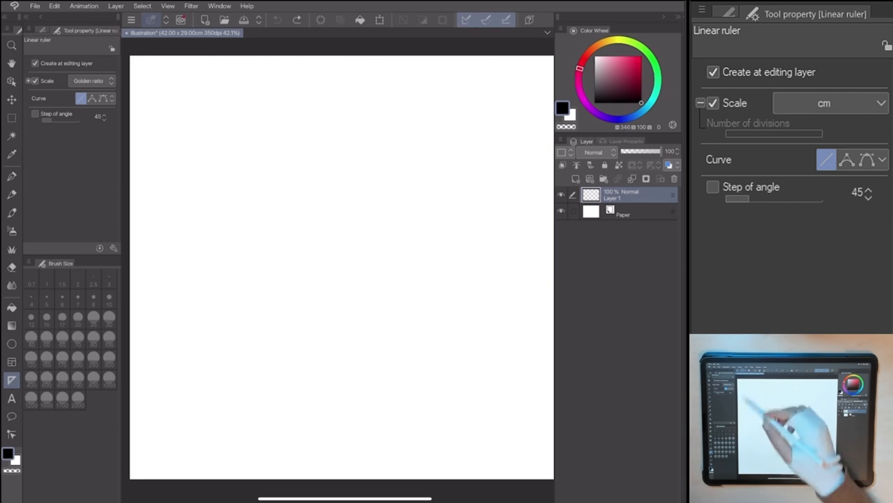
Step: Enable Scale and cycle the ruler units through cm, mm, in, pt, Q and Equal division
{"action": "left_click", "coordinate": [826, 105]}
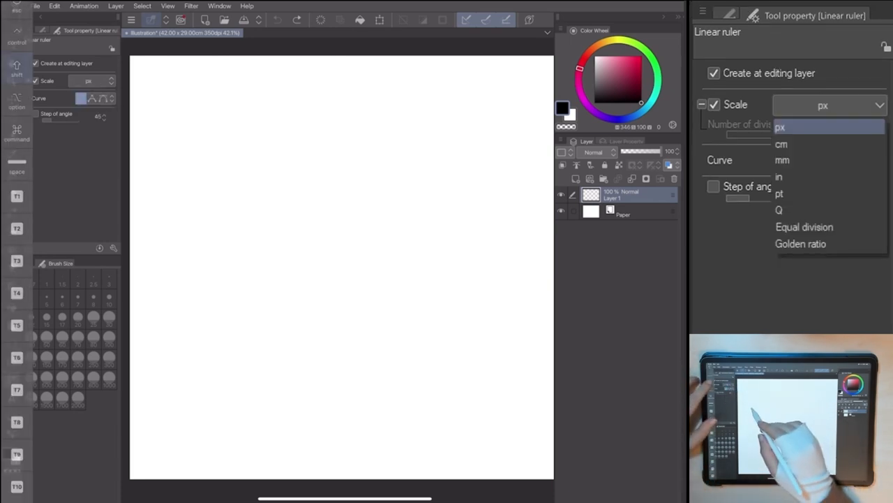
{"action": "left_click", "coordinate": [782, 143]}
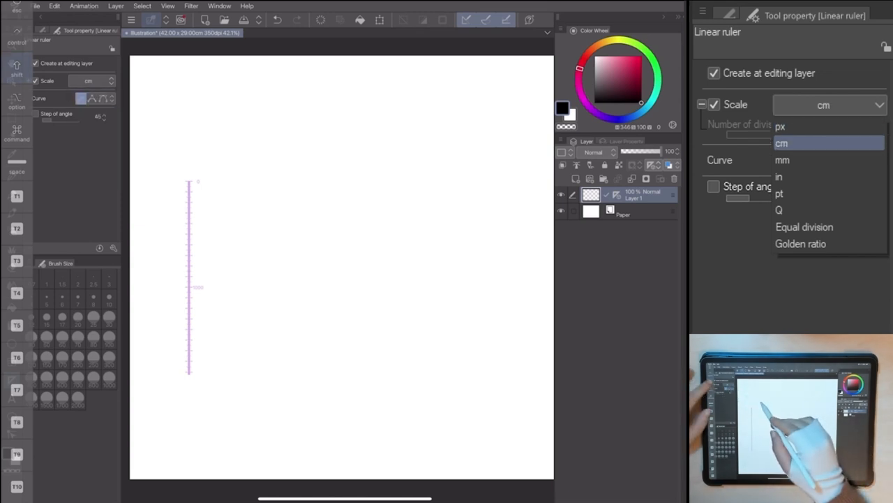
{"action": "left_click", "coordinate": [782, 159]}
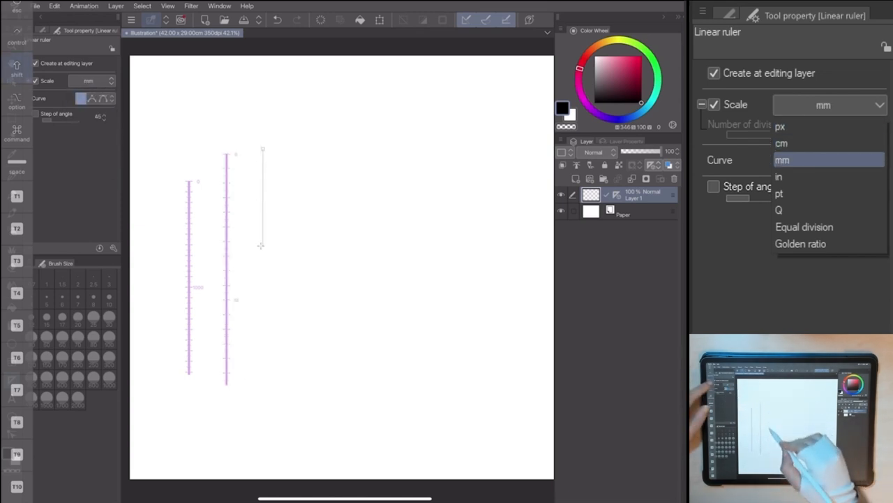
{"action": "left_click", "coordinate": [779, 176]}
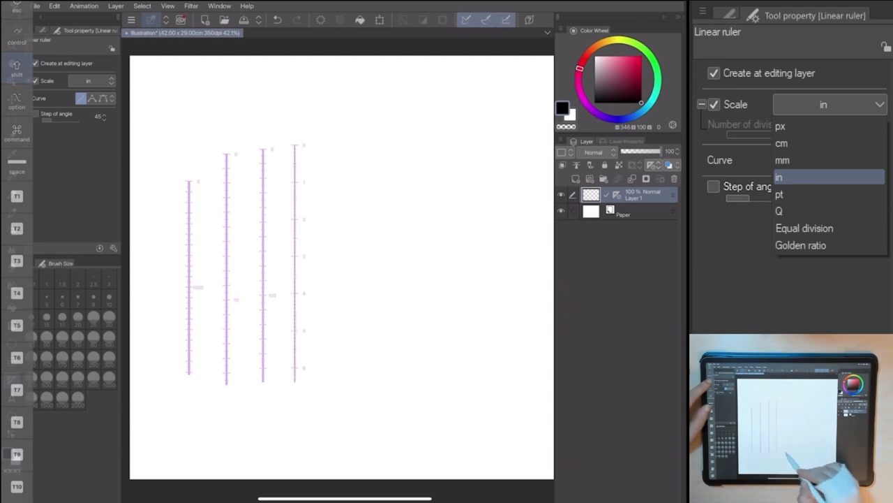
{"action": "left_click", "coordinate": [779, 194]}
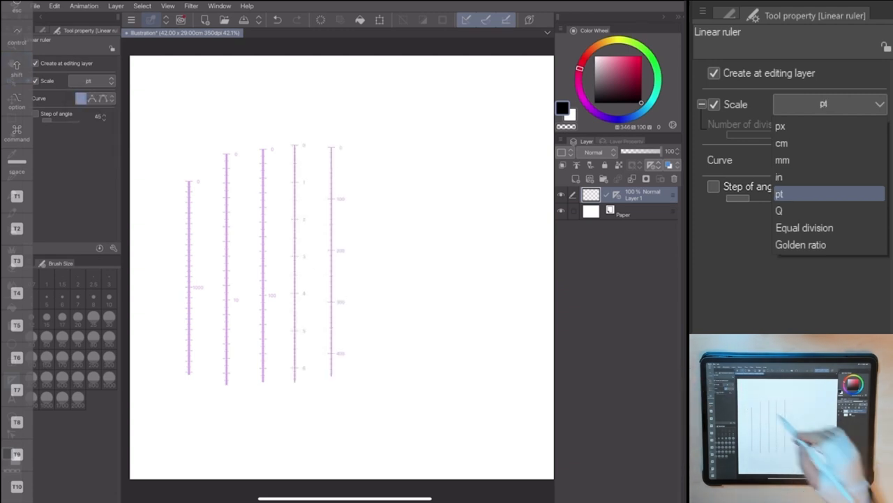
{"action": "left_click", "coordinate": [779, 210]}
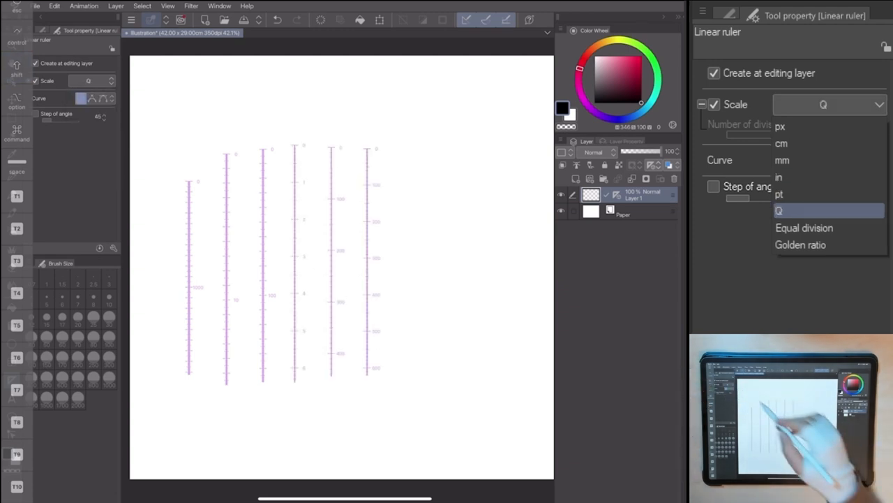
{"action": "left_click", "coordinate": [804, 228]}
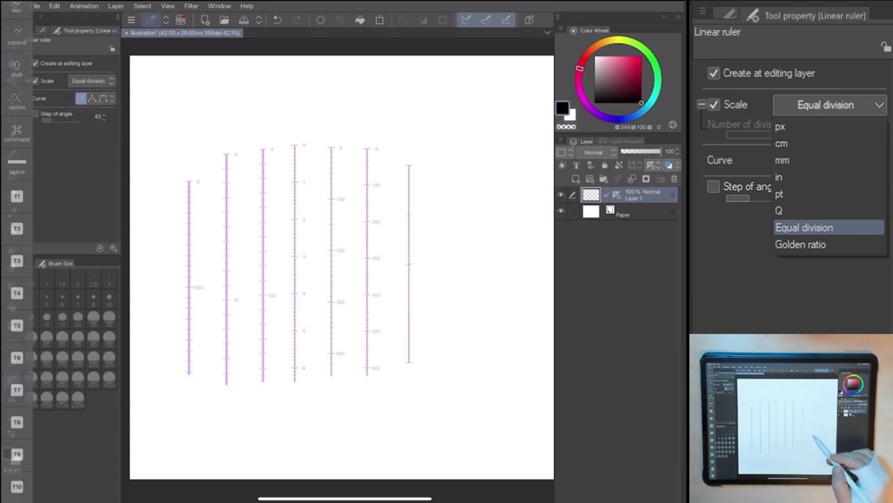
{"action": "left_click", "coordinate": [801, 243]}
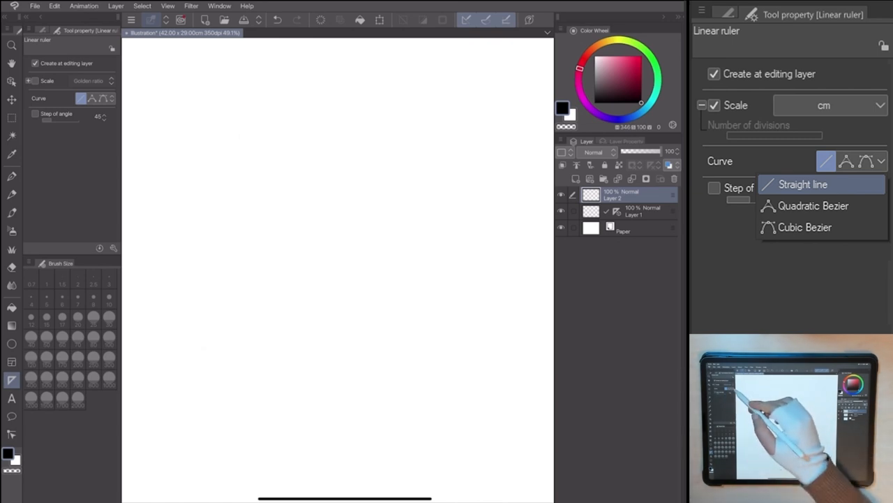
Step: Draw a straight ruler, a quadratic Bezier arch and a cubic Bezier S-curve, then reshape its bend
{"action": "left_click", "coordinate": [81, 98]}
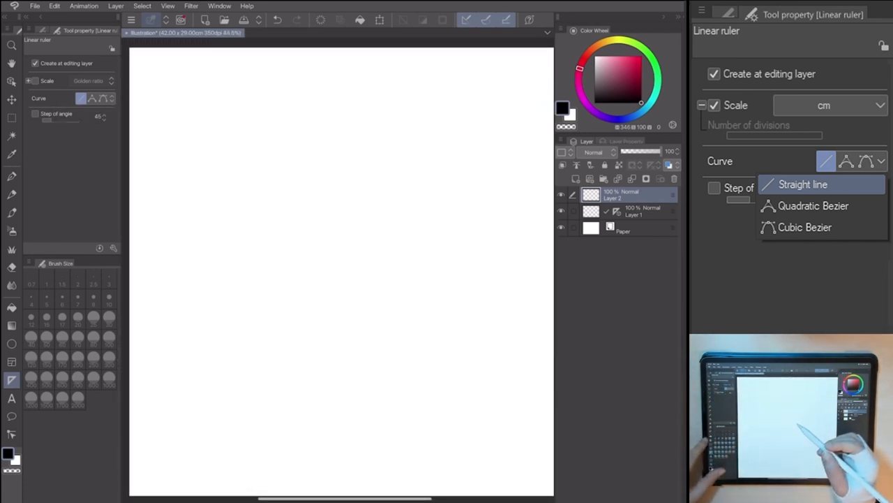
{"action": "left_click_drag", "start_coordinate": [201, 134], "coordinate": [218, 419]}
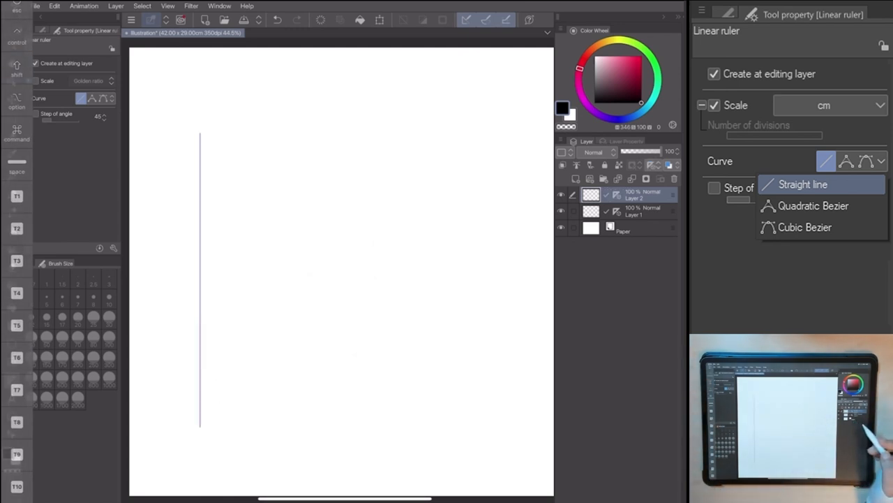
{"action": "left_click", "coordinate": [813, 205]}
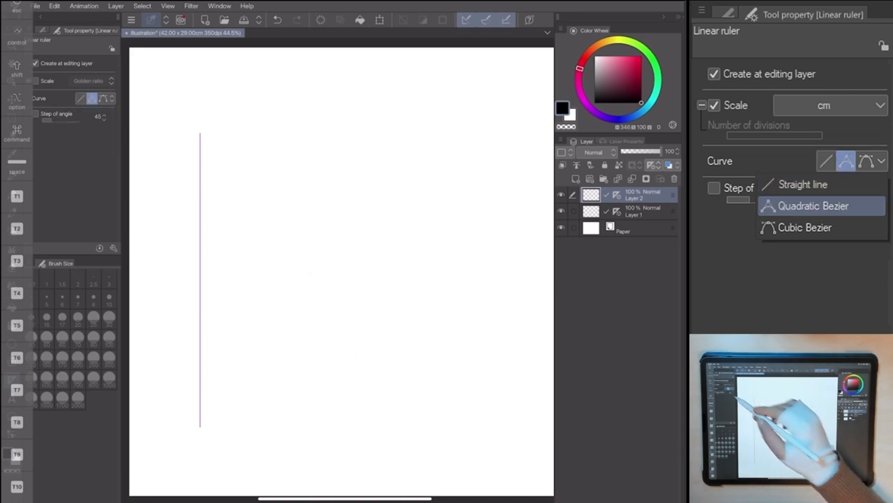
{"action": "left_click_drag", "start_coordinate": [263, 109], "coordinate": [264, 453]}
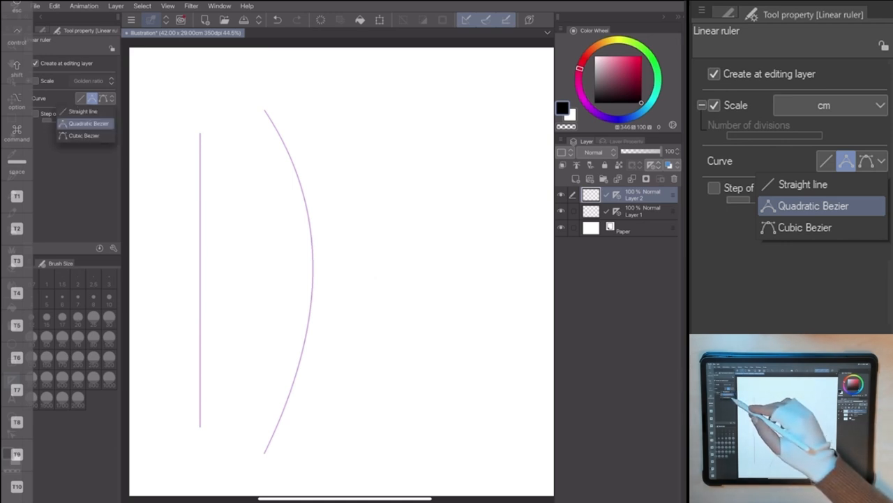
{"action": "left_click", "coordinate": [804, 226]}
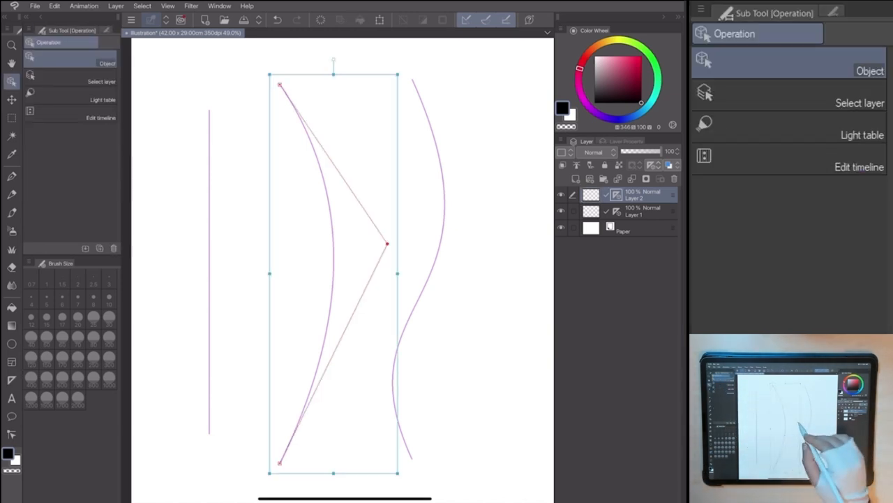
{"action": "left_click_drag", "start_coordinate": [386, 243], "coordinate": [397, 252]}
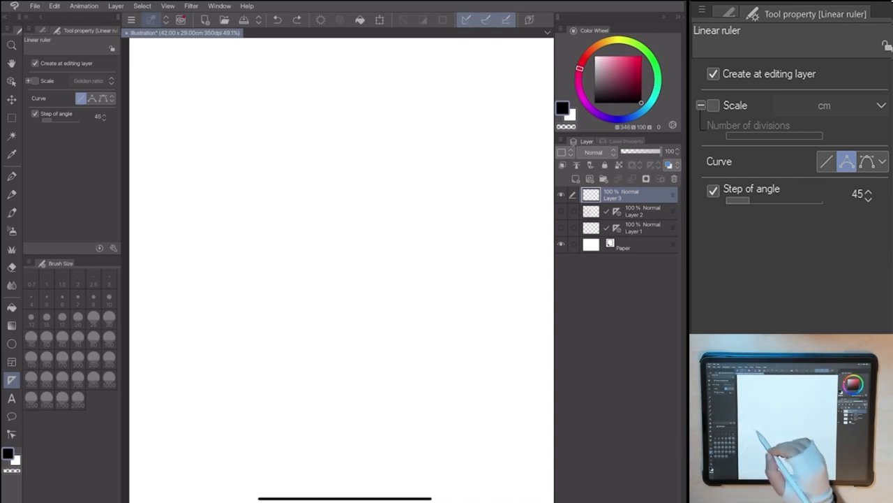
Step: Draw a horizontal and a 45° diagonal angle-snapped ruler on the new layer
{"action": "left_click_drag", "start_coordinate": [185, 179], "coordinate": [354, 179]}
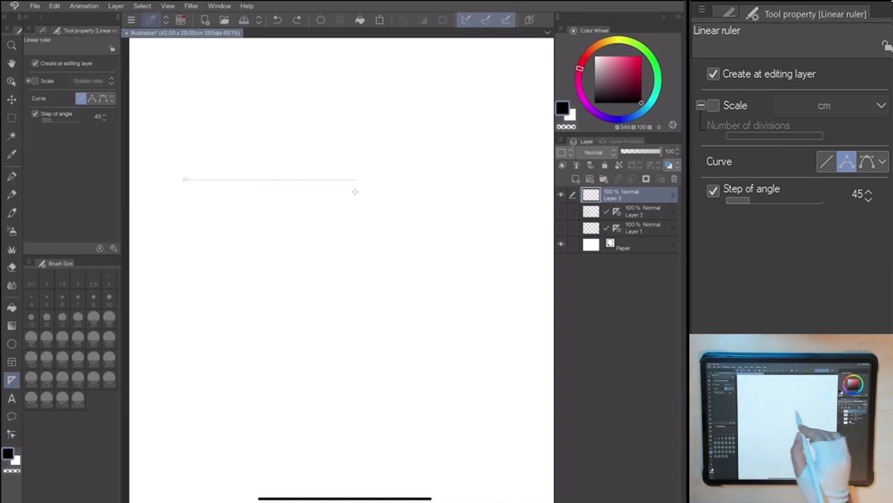
{"action": "left_click_drag", "start_coordinate": [184, 179], "coordinate": [508, 179]}
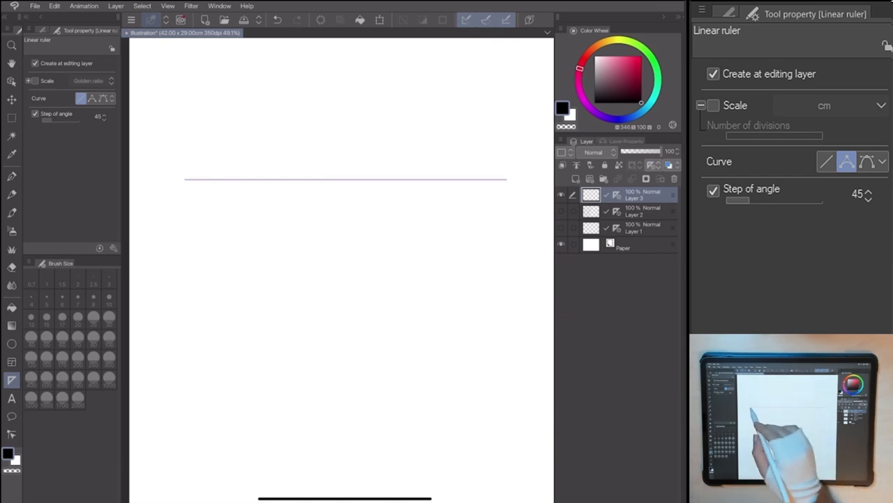
{"action": "left_click_drag", "start_coordinate": [186, 181], "coordinate": [349, 323]}
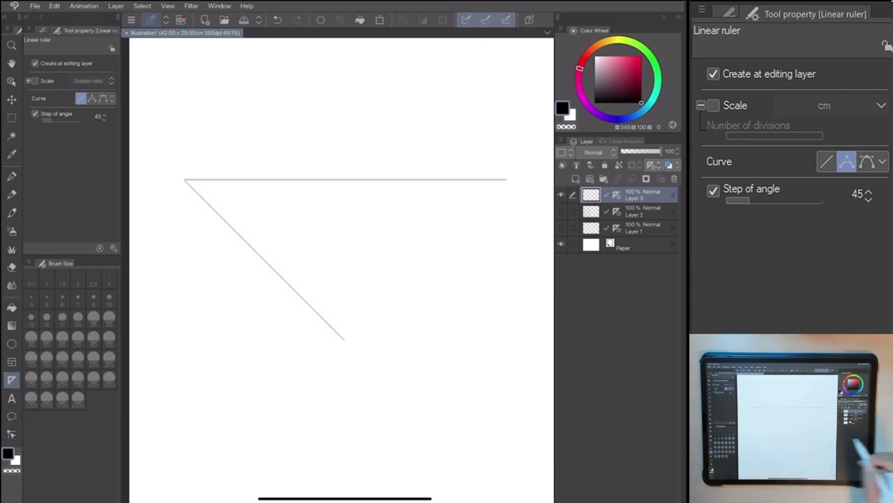
Step: Ink black G-pen lines along the horizontal and diagonal rulers
{"action": "left_click", "coordinate": [11, 176]}
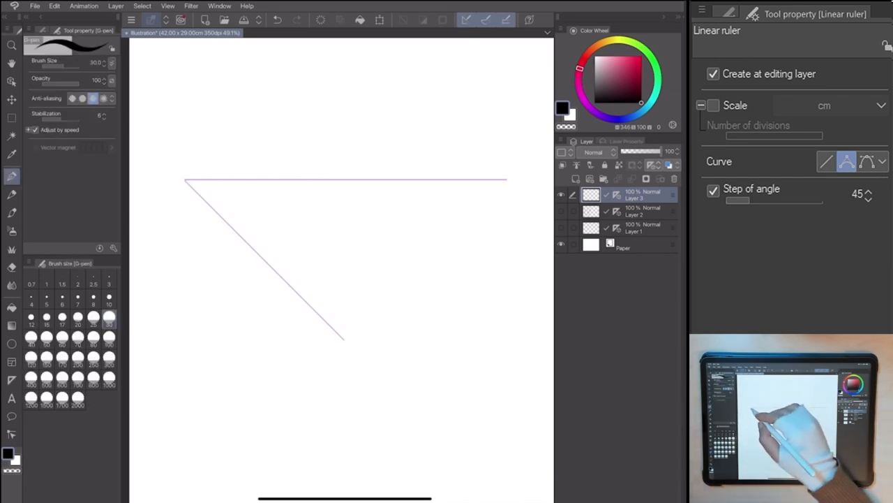
{"action": "left_click_drag", "start_coordinate": [184, 178], "coordinate": [508, 179]}
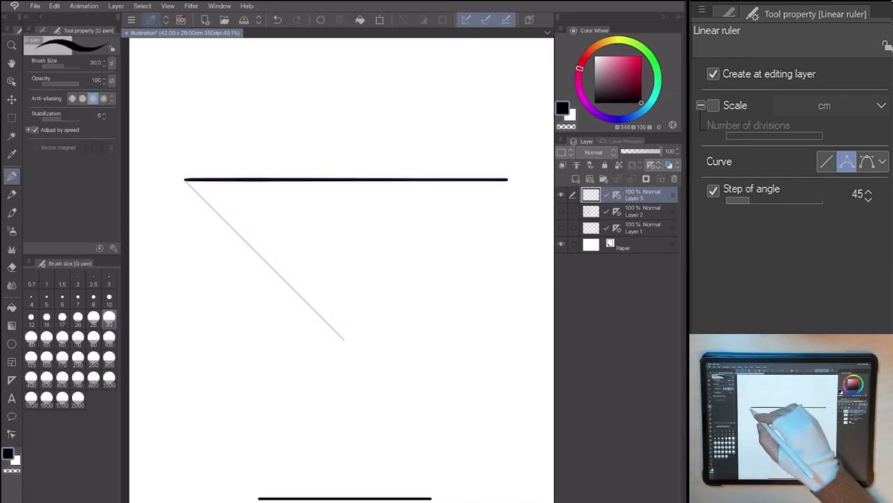
{"action": "left_click_drag", "start_coordinate": [185, 180], "coordinate": [342, 342]}
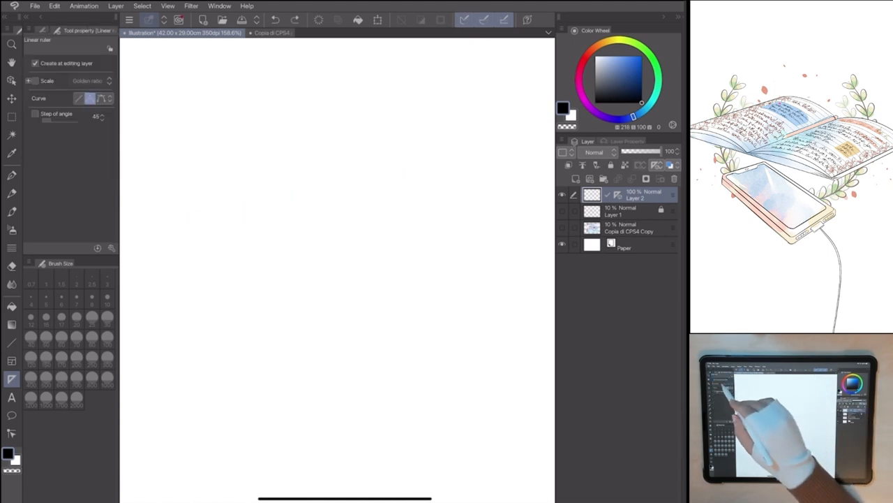
Step: Stroke diagonally across the grid and toggle snapping strokes to rulers
{"action": "left_click_drag", "start_coordinate": [174, 209], "coordinate": [500, 131]}
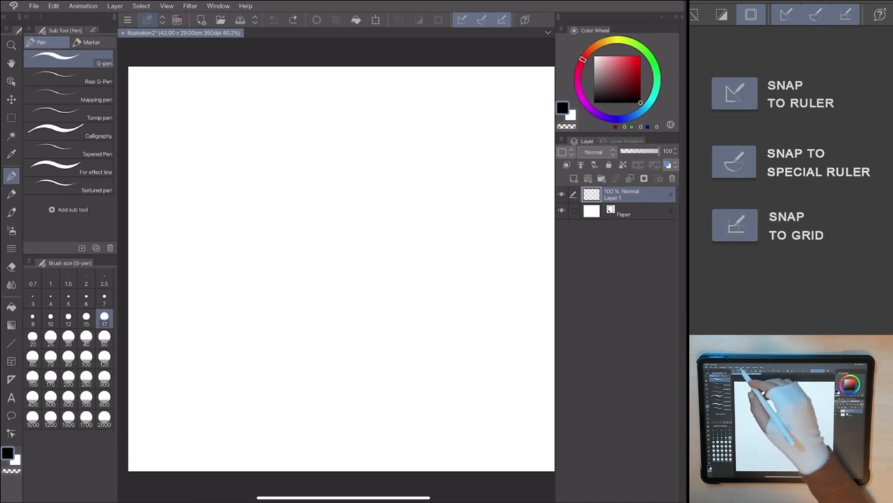
{"action": "left_click", "coordinate": [734, 225]}
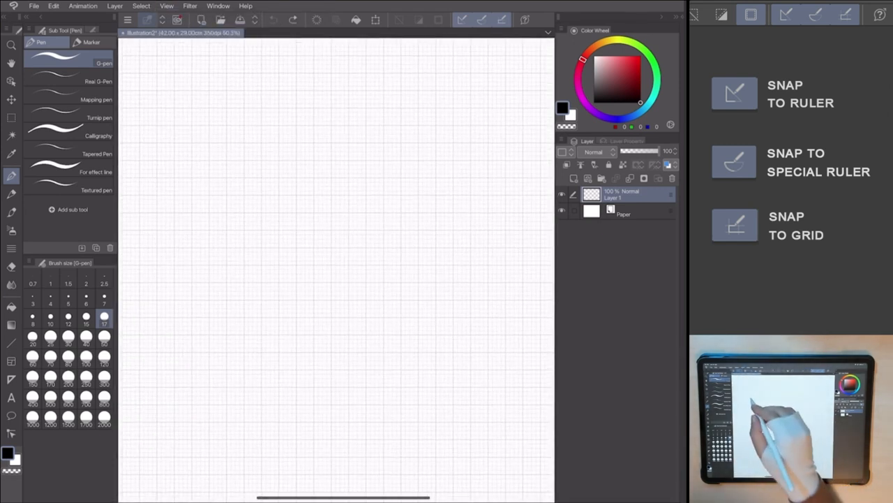
Step: Draw a grid-snapped staircase line running diagonally down the canvas
{"action": "left_click_drag", "start_coordinate": [180, 105], "coordinate": [217, 165]}
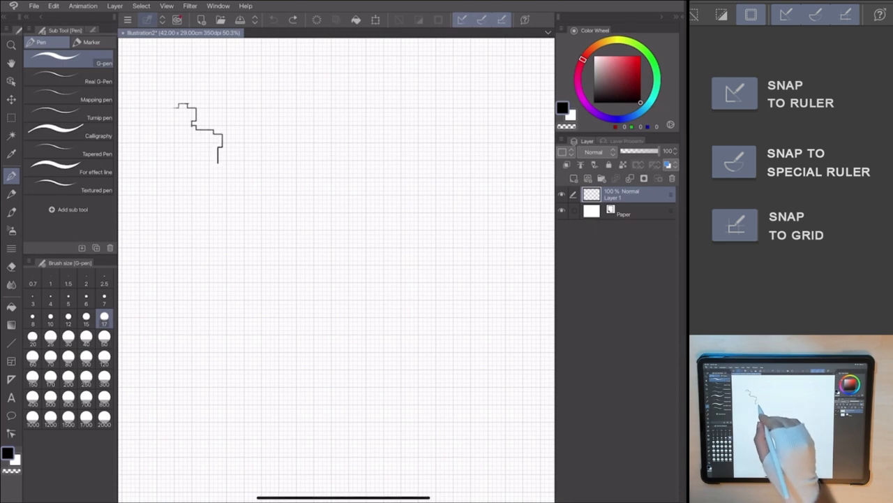
{"action": "left_click_drag", "start_coordinate": [216, 160], "coordinate": [279, 304]}
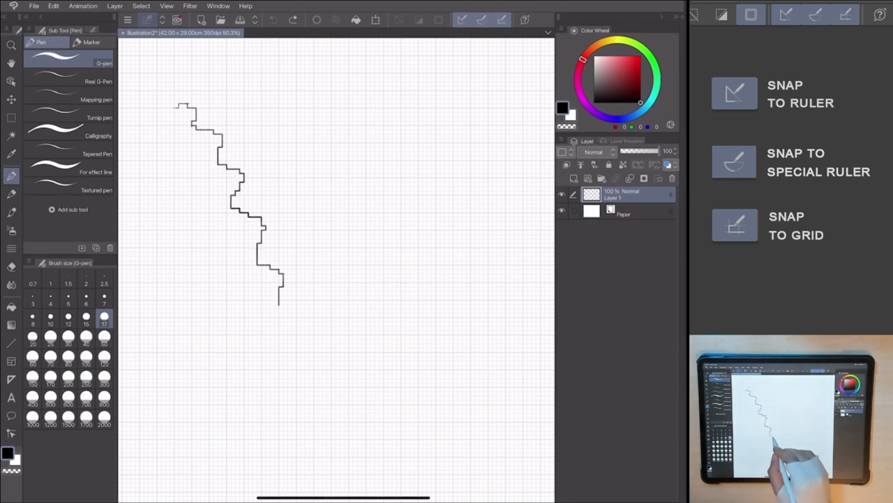
{"action": "left_click_drag", "start_coordinate": [279, 286], "coordinate": [363, 403]}
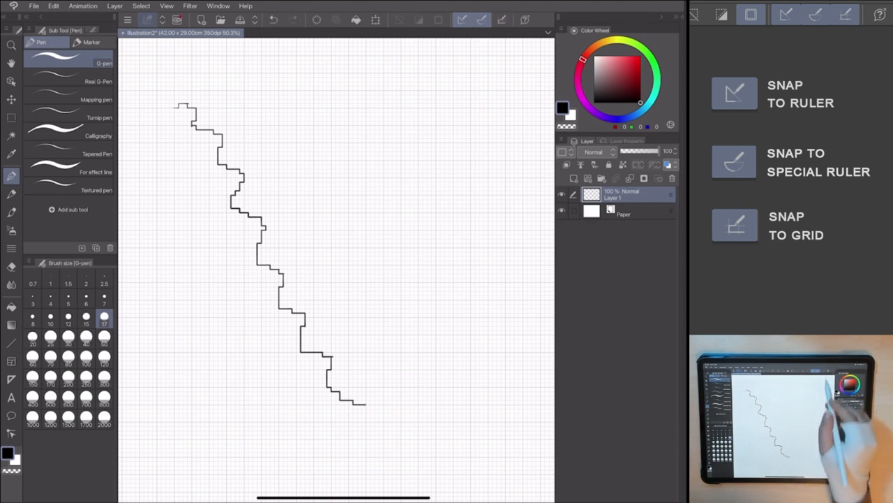
{"action": "left_click_drag", "start_coordinate": [251, 98], "coordinate": [263, 140]}
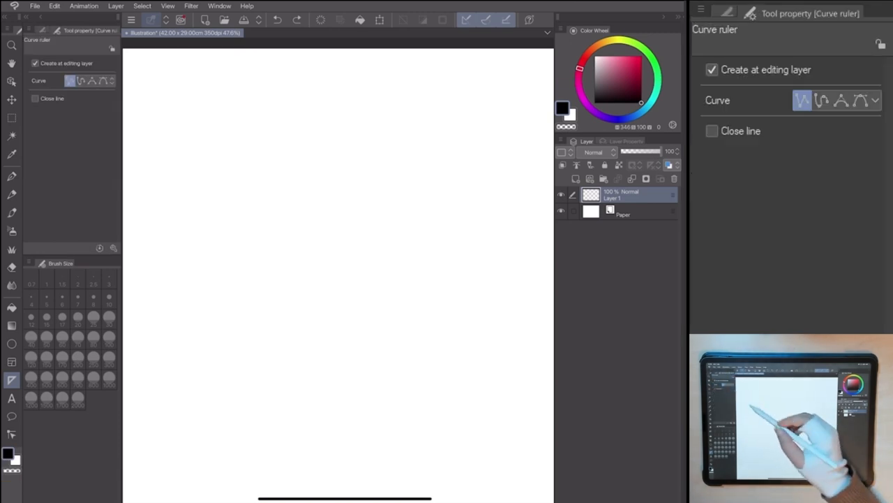
Step: Set the Curve ruler to Straight line, Spline and Quadratic Bezier in turn for side-by-side rulers
{"action": "left_click", "coordinate": [873, 101]}
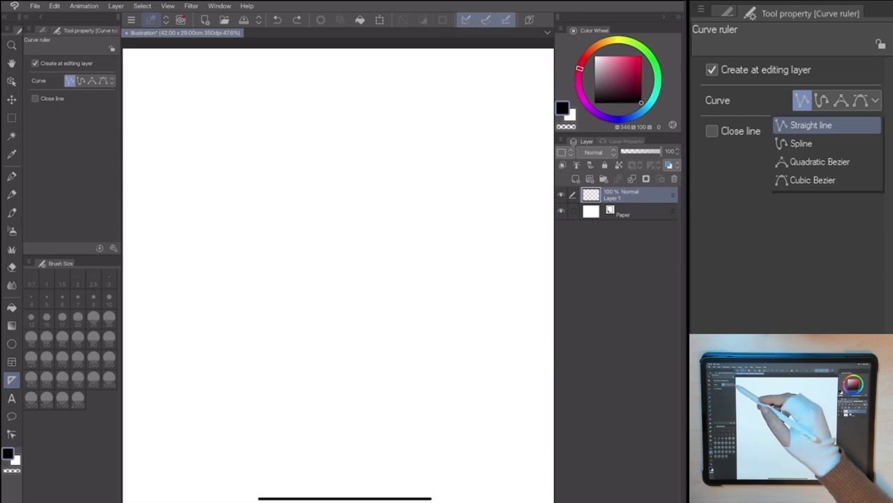
{"action": "left_click", "coordinate": [70, 79]}
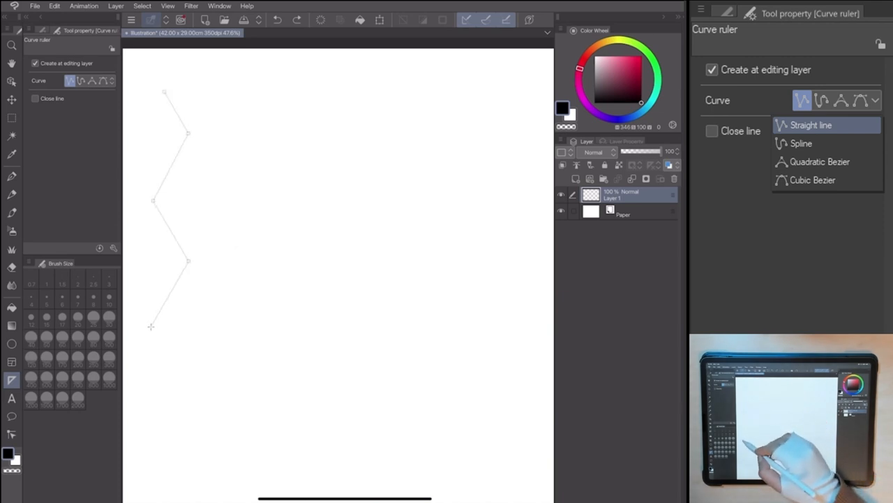
{"action": "left_click", "coordinate": [801, 143]}
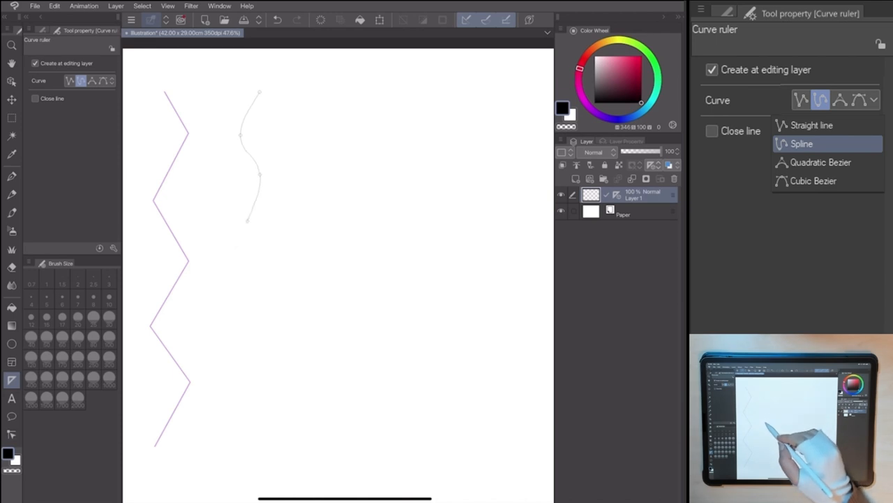
{"action": "left_click", "coordinate": [820, 162]}
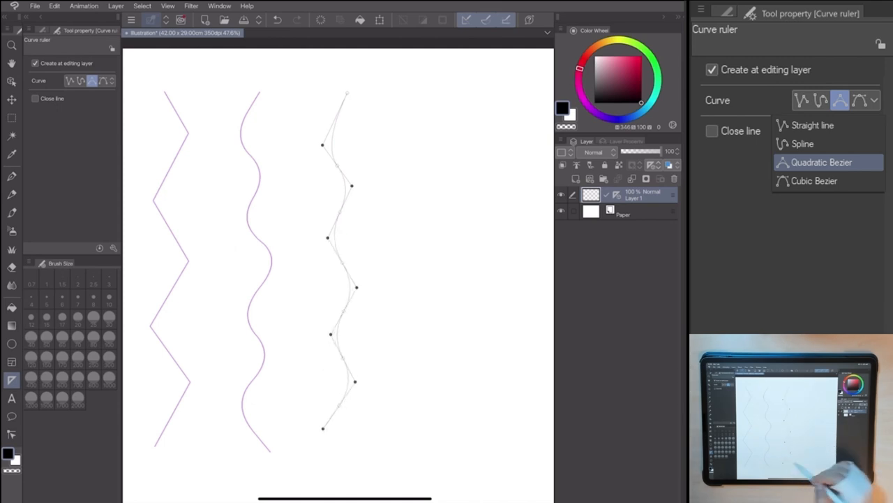
{"action": "left_click", "coordinate": [814, 182]}
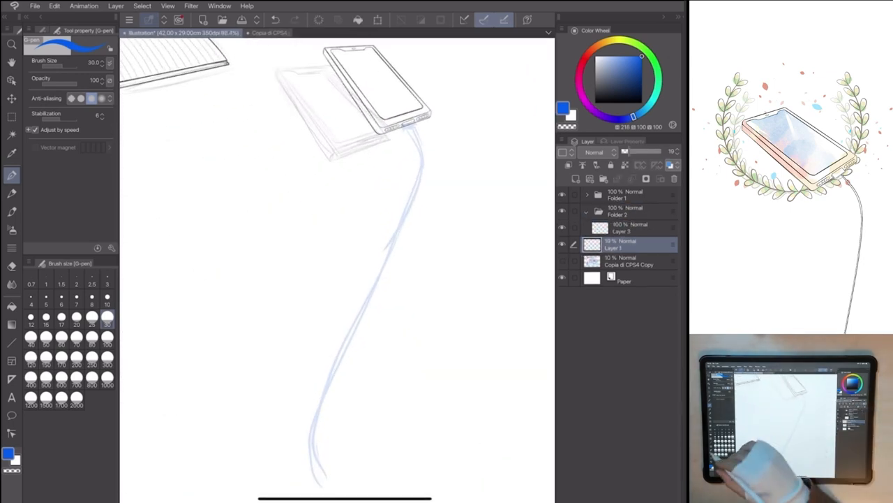
Step: Switch to the curve ruler for the cable, then move on to a fresh blank canvas
{"action": "left_click", "coordinate": [11, 379]}
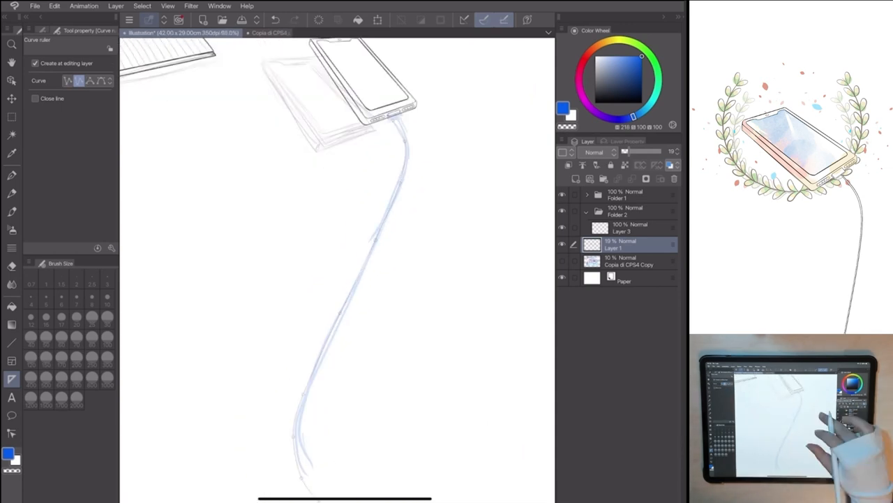
{"action": "left_click", "coordinate": [628, 228]}
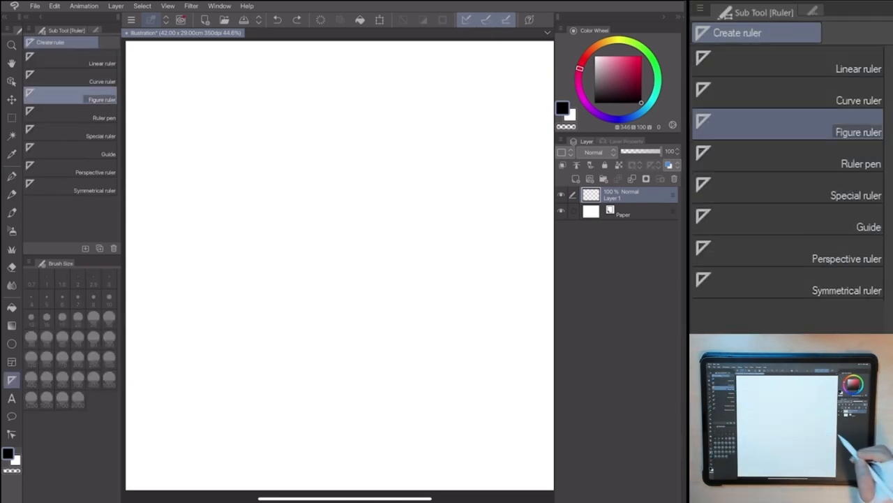
Step: Draw a rectangle figure ruler, then switch the figure to Ellipse and Polygon for the next shapes
{"action": "left_click", "coordinate": [859, 131]}
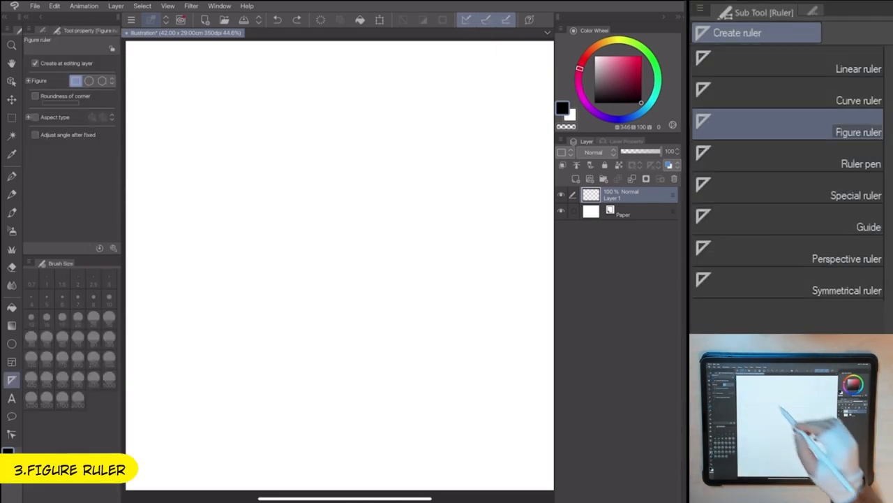
{"action": "left_click", "coordinate": [85, 95]}
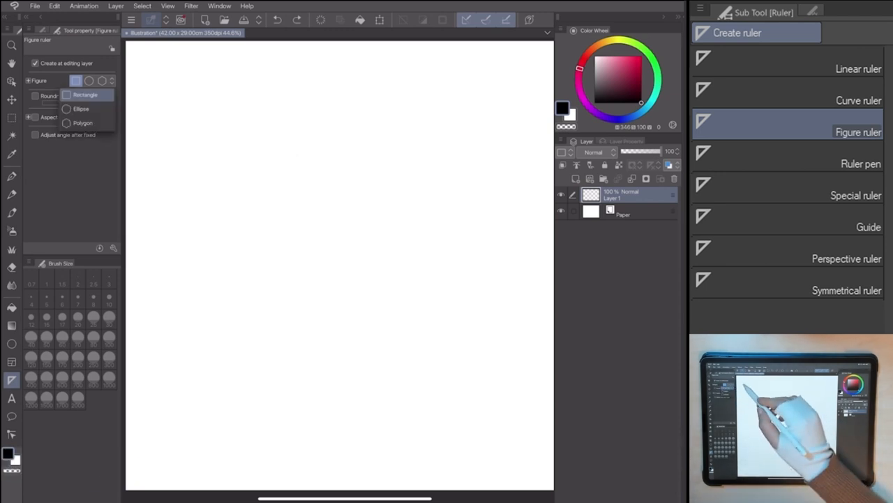
{"action": "left_click_drag", "start_coordinate": [155, 80], "coordinate": [263, 198]}
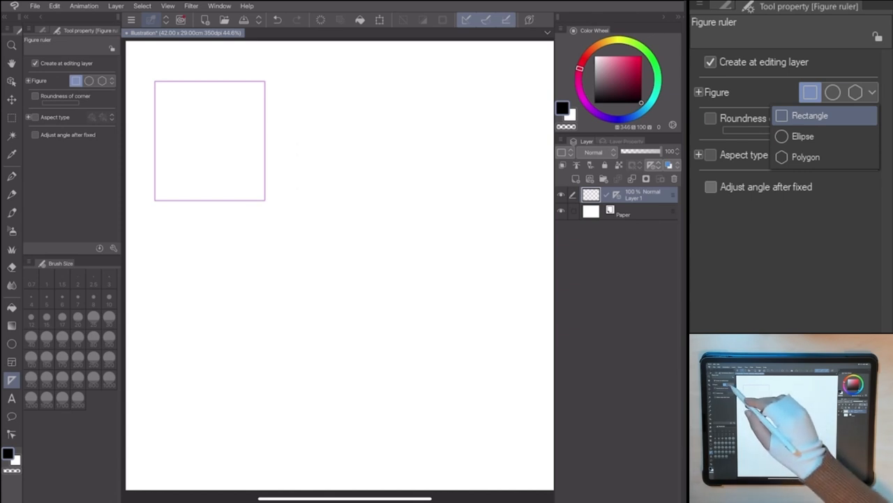
{"action": "left_click", "coordinate": [802, 137]}
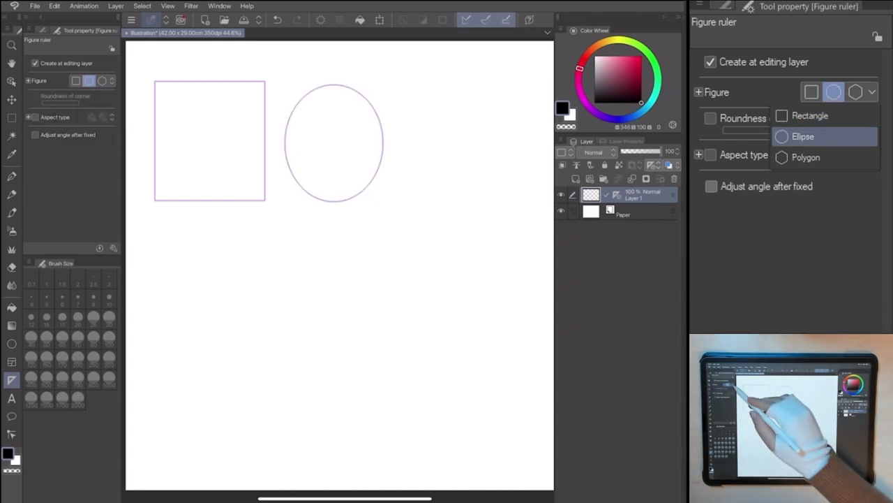
{"action": "left_click", "coordinate": [807, 156]}
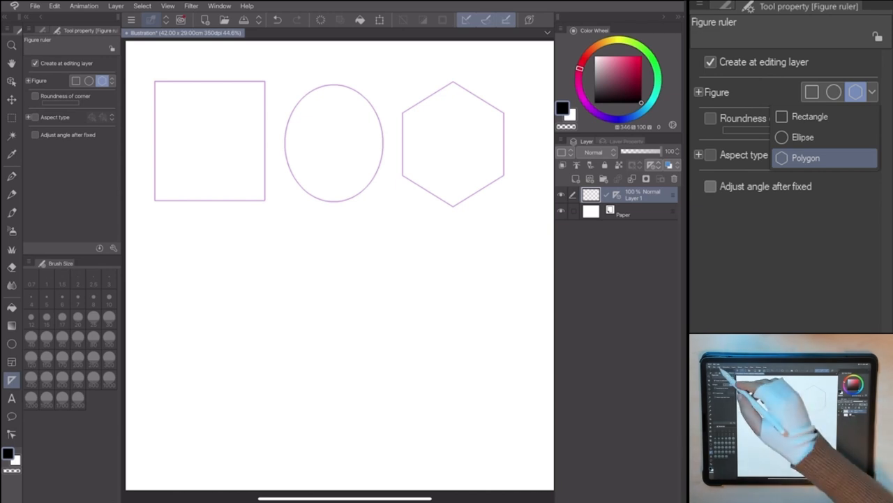
{"action": "left_click", "coordinate": [53, 6]}
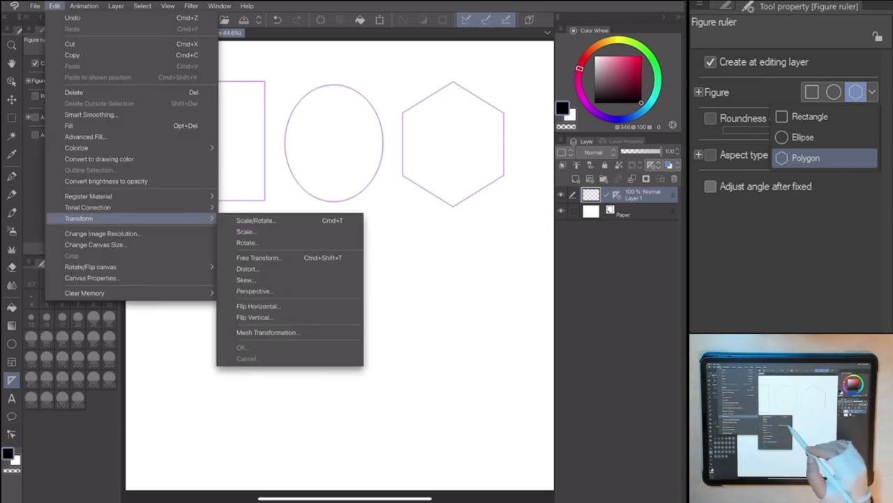
Step: Free Transform the rectangle, ellipse and hexagon rulers into a perspective wedge and confirm
{"action": "left_click", "coordinate": [260, 257]}
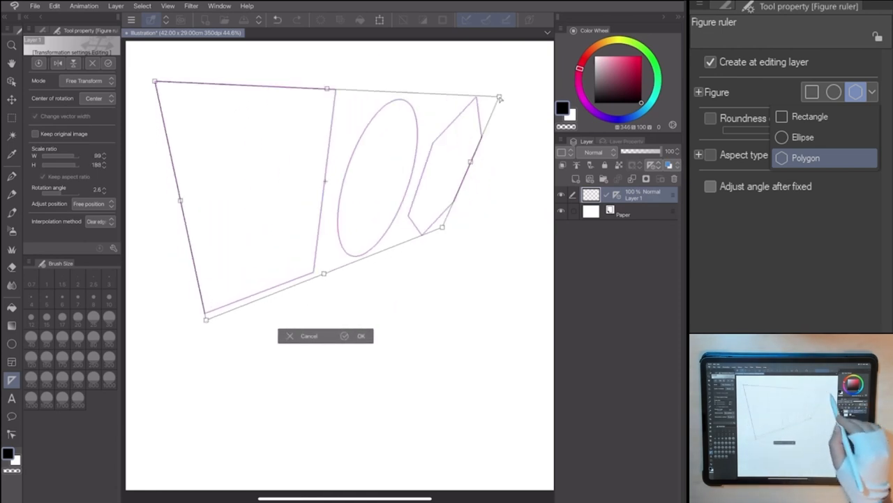
{"action": "left_click_drag", "start_coordinate": [500, 97], "coordinate": [514, 137]}
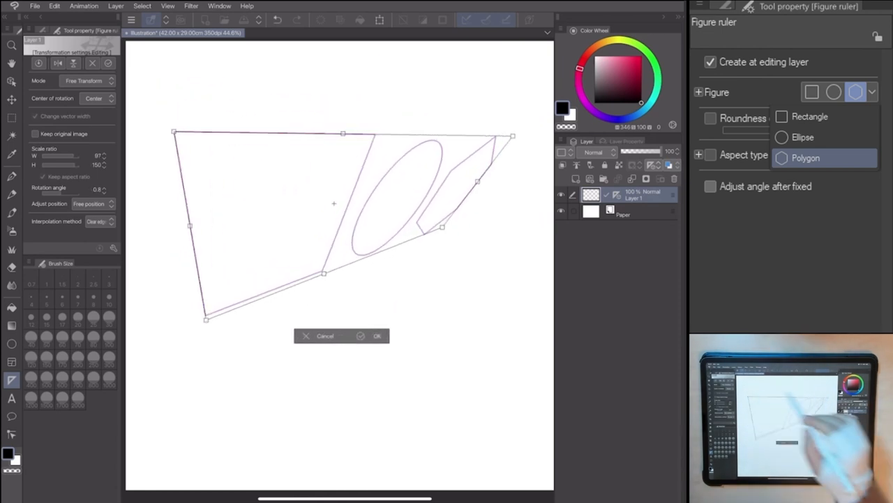
{"action": "left_click", "coordinate": [377, 335]}
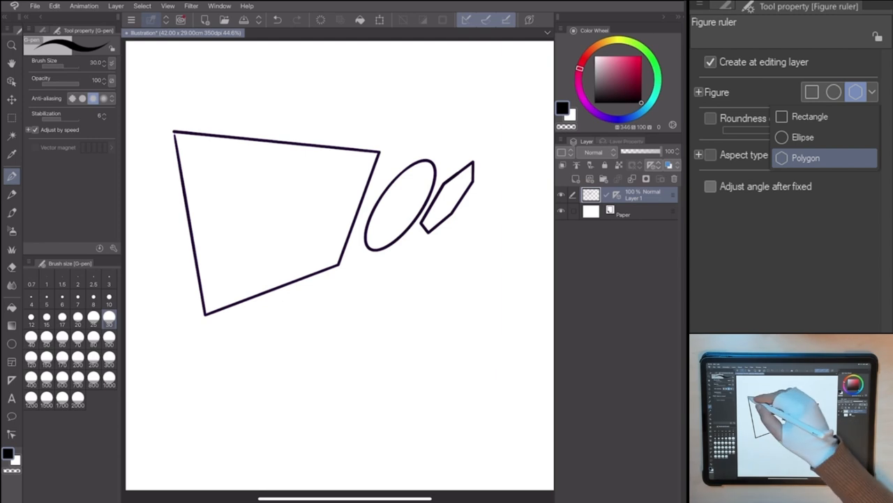
Step: Enable Roundness of corner 30 and draw a plain square ruler with rounded square rulers beside it
{"action": "left_click", "coordinate": [809, 92]}
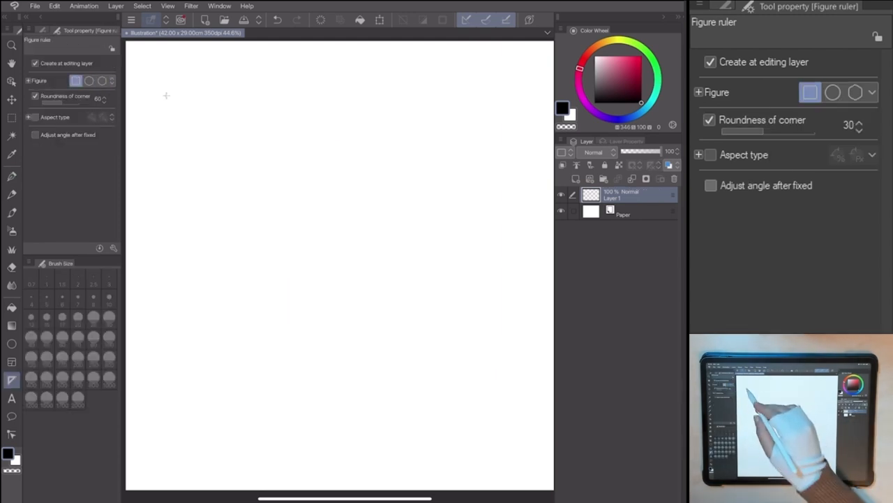
{"action": "left_click_drag", "start_coordinate": [165, 95], "coordinate": [300, 231]}
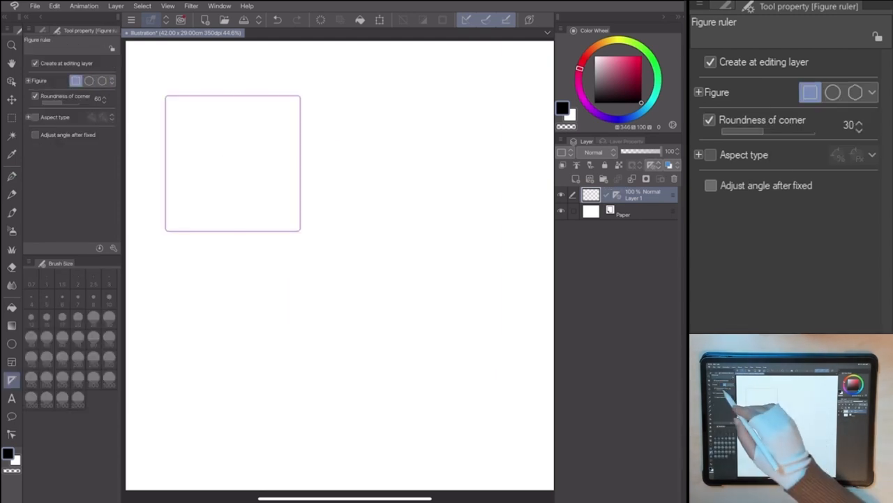
{"action": "left_click_drag", "start_coordinate": [335, 103], "coordinate": [449, 230]}
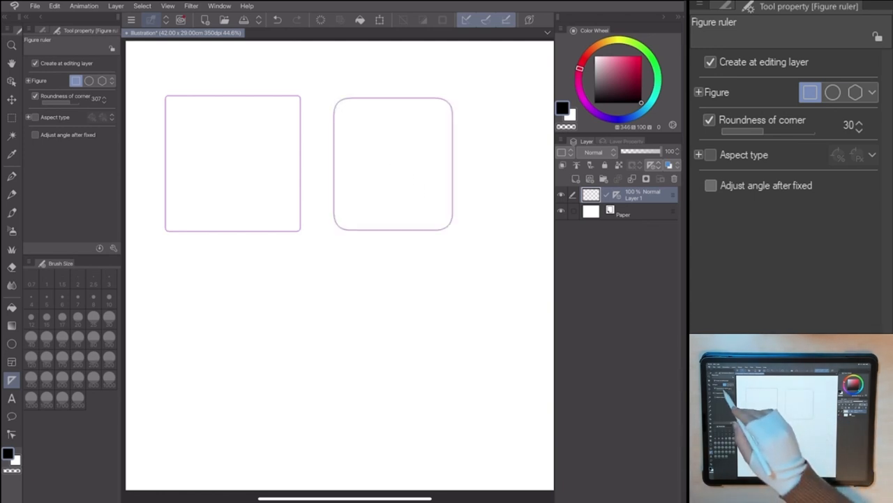
{"action": "left_click_drag", "start_coordinate": [248, 268], "coordinate": [388, 404]}
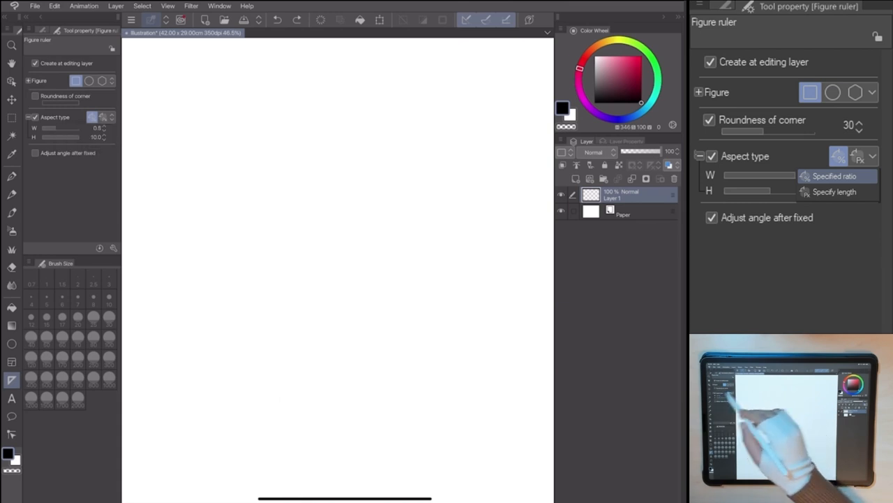
Step: Draw a tall narrow and a long flat rectangle ruler at the specified aspect ratio
{"action": "left_click_drag", "start_coordinate": [165, 96], "coordinate": [171, 356]}
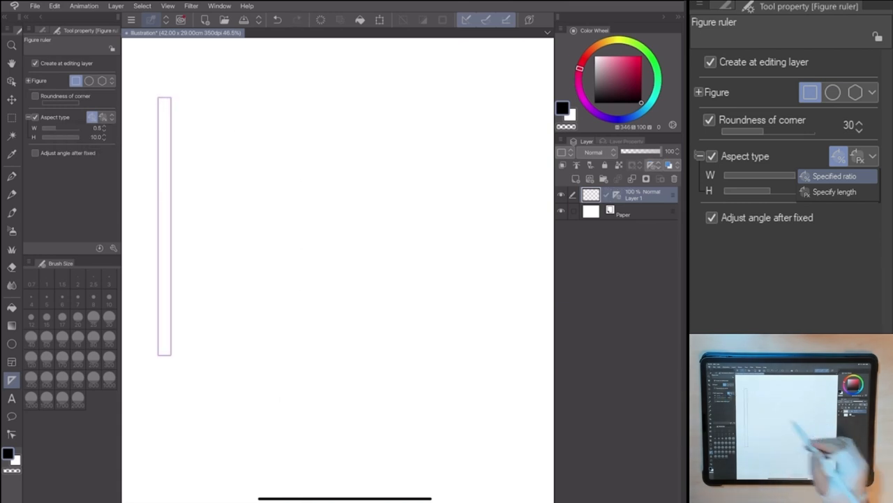
{"action": "left_click_drag", "start_coordinate": [208, 103], "coordinate": [473, 128]}
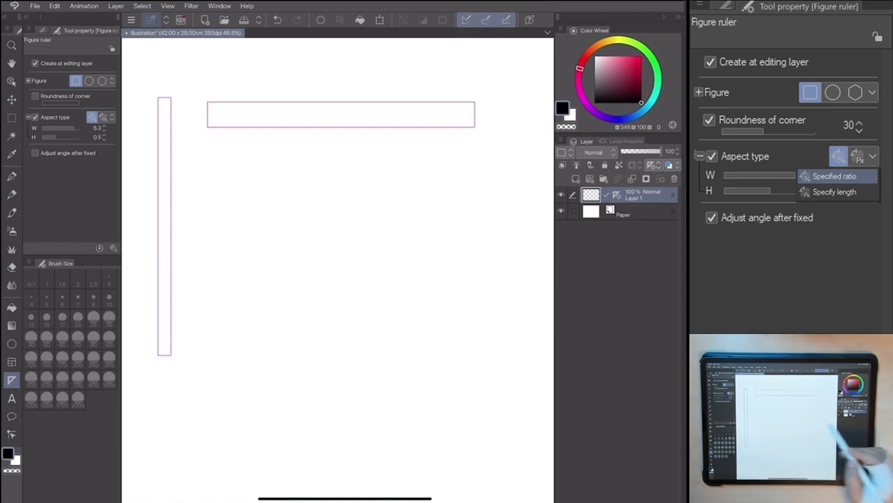
{"action": "left_click_drag", "start_coordinate": [221, 151], "coordinate": [290, 271]}
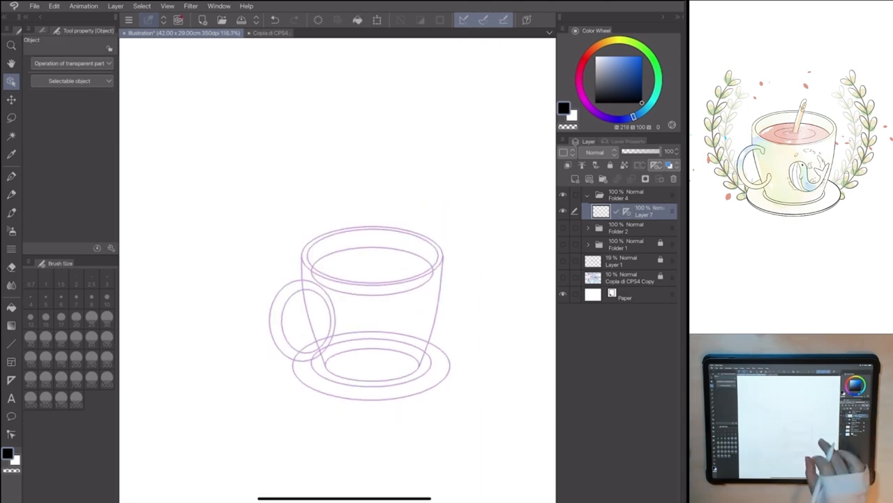
Step: Switch to the G-pen and ink the cup rim, body and saucer along the ellipse rulers
{"action": "left_click", "coordinate": [11, 176]}
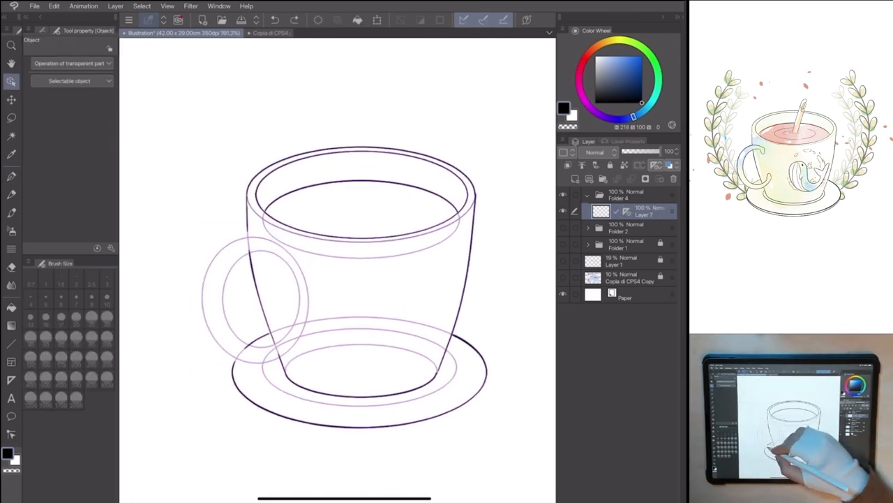
{"action": "left_click", "coordinate": [11, 176]}
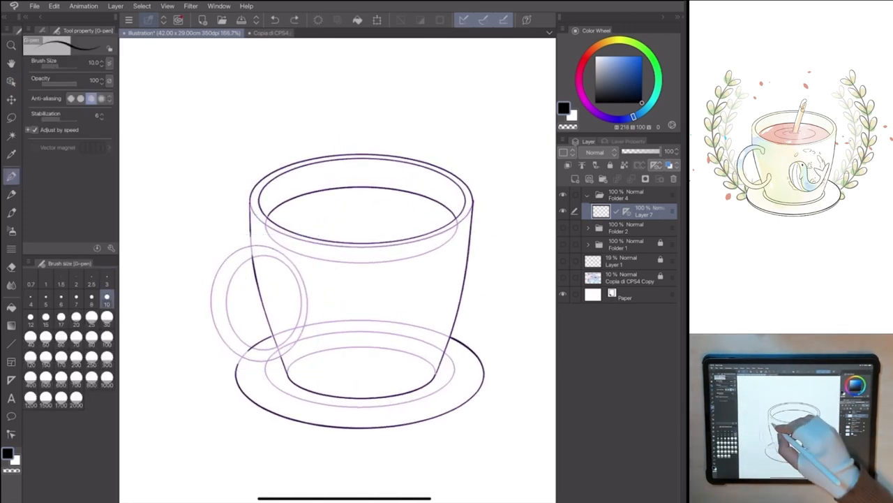